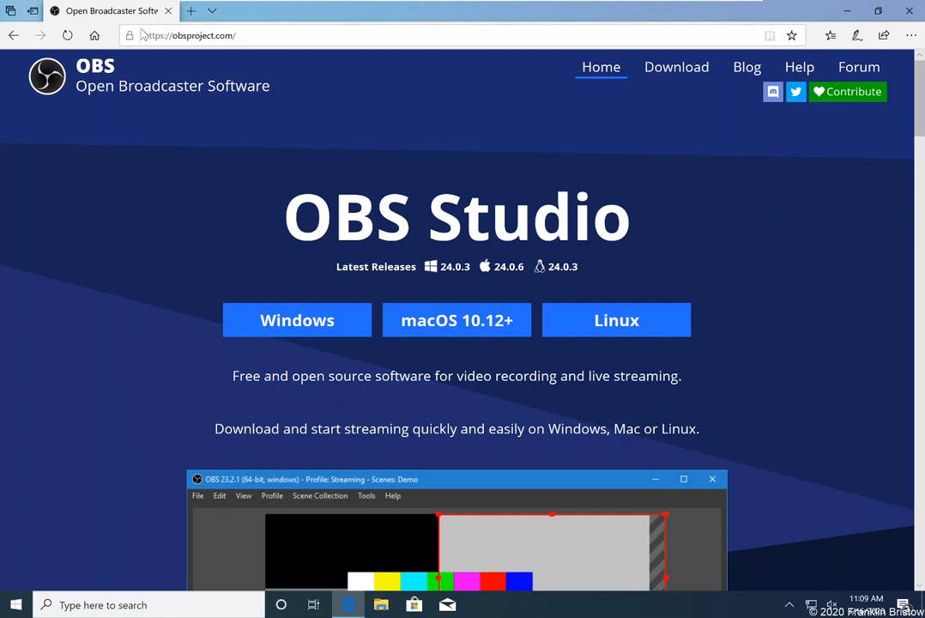
mouse_move(333, 96)
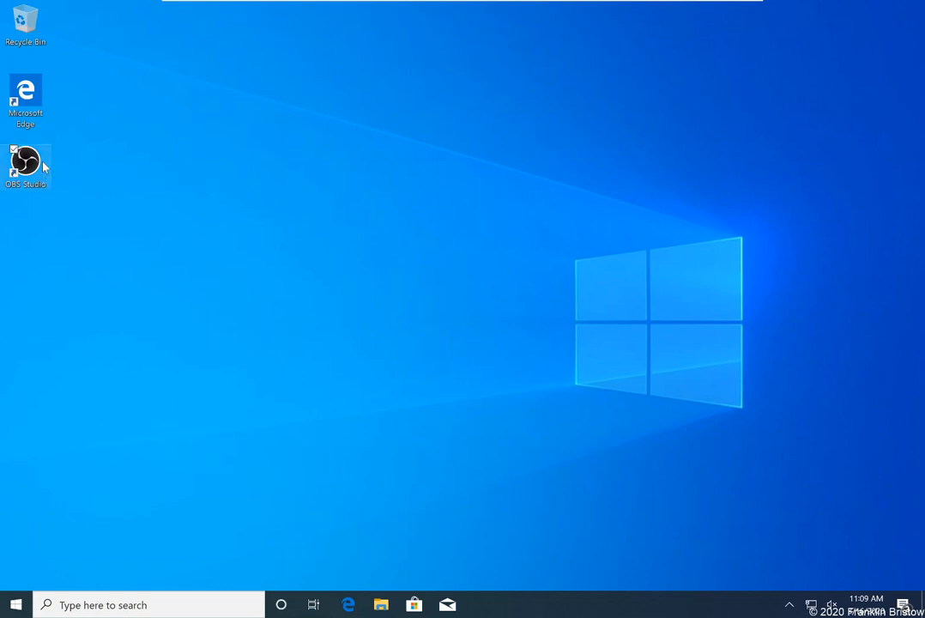
mouse_move(26, 163)
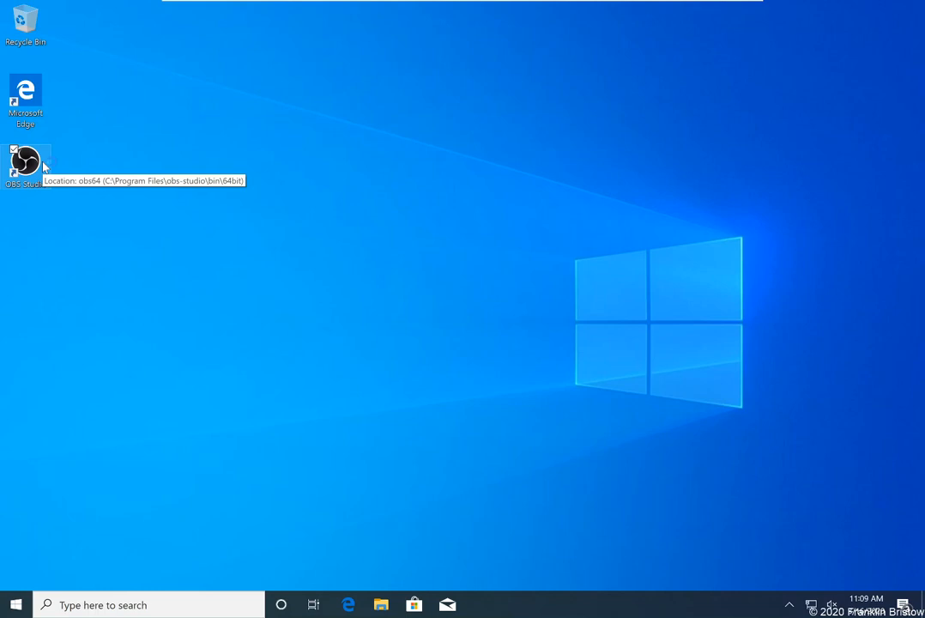
Launch OBS Studio from the desktop and agree to run the auto-configuration wizard
double_click(24, 163)
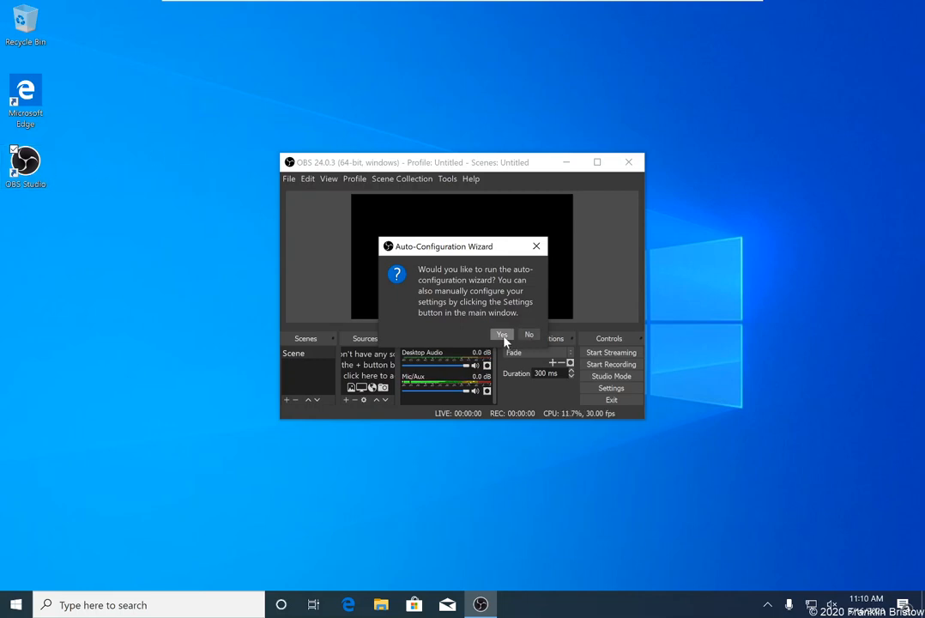
click(529, 334)
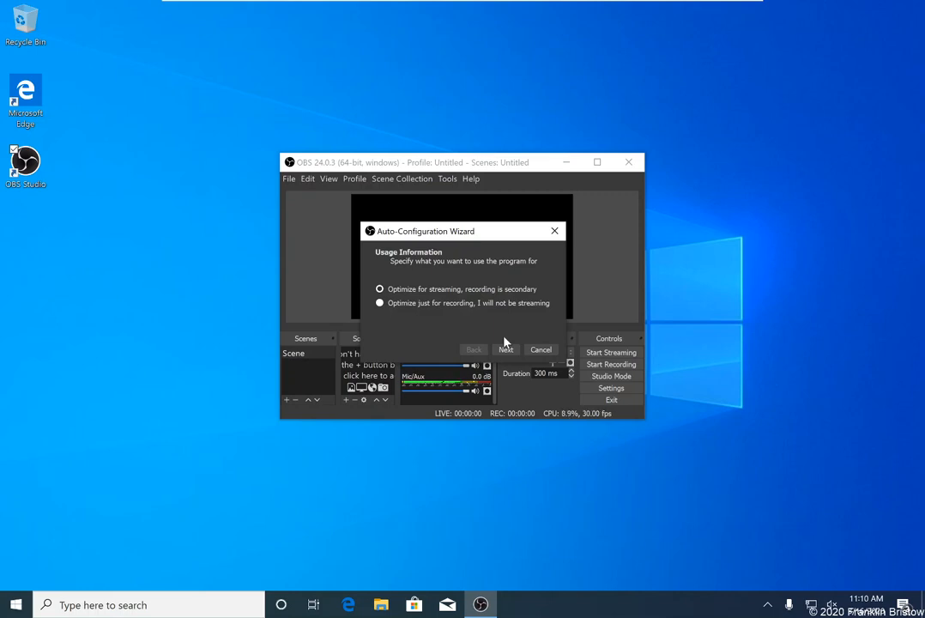
mouse_move(484, 307)
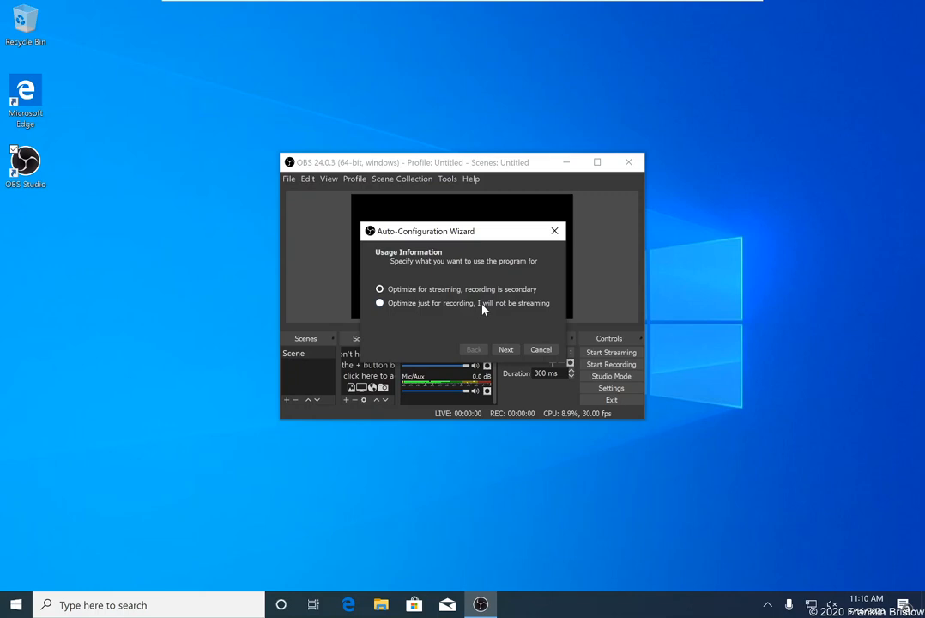
Optimize for recording only, keep 1920x1080, set FPS to 30 and continue to the test
click(504, 350)
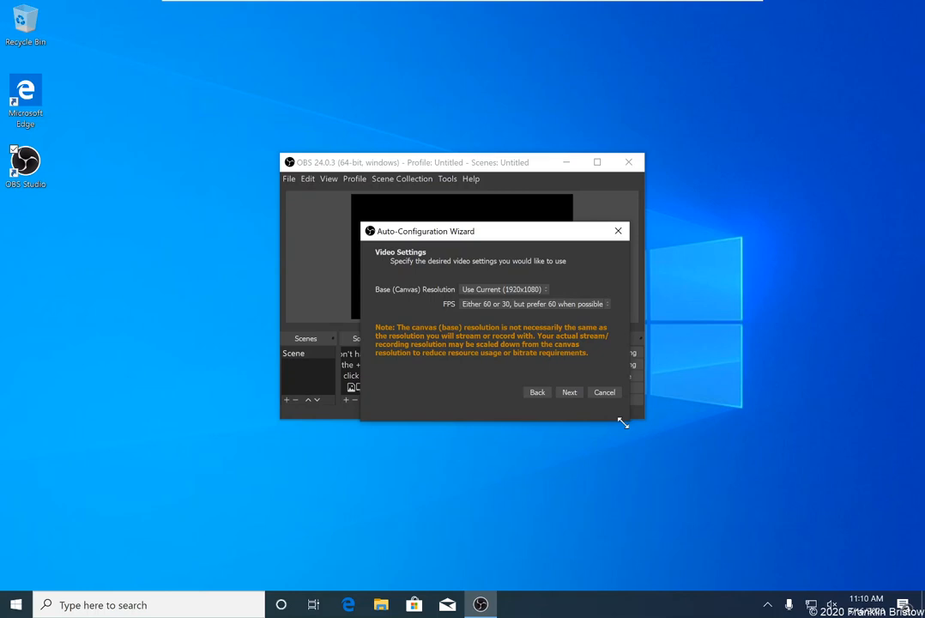
mouse_move(580, 382)
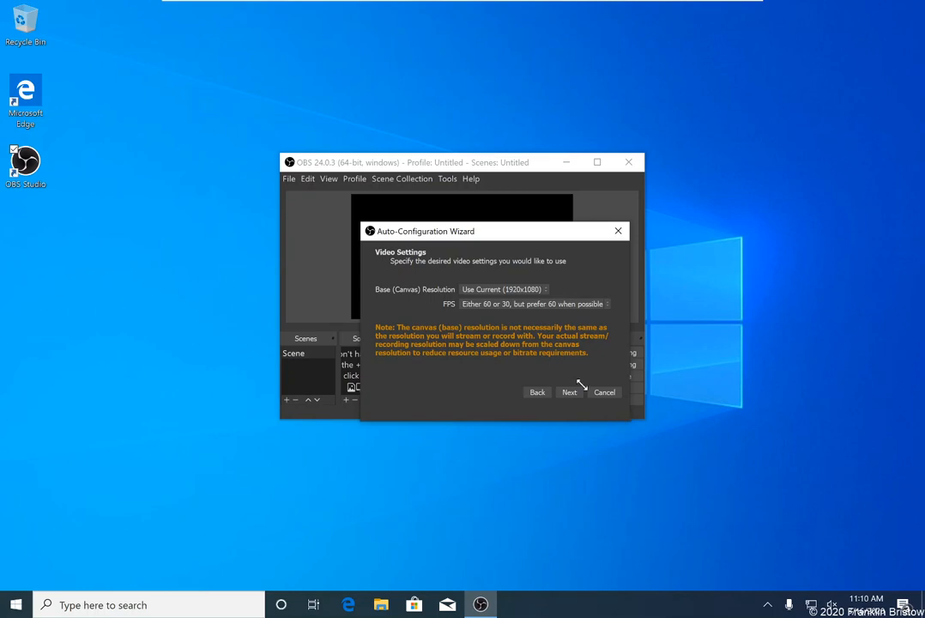
click(534, 303)
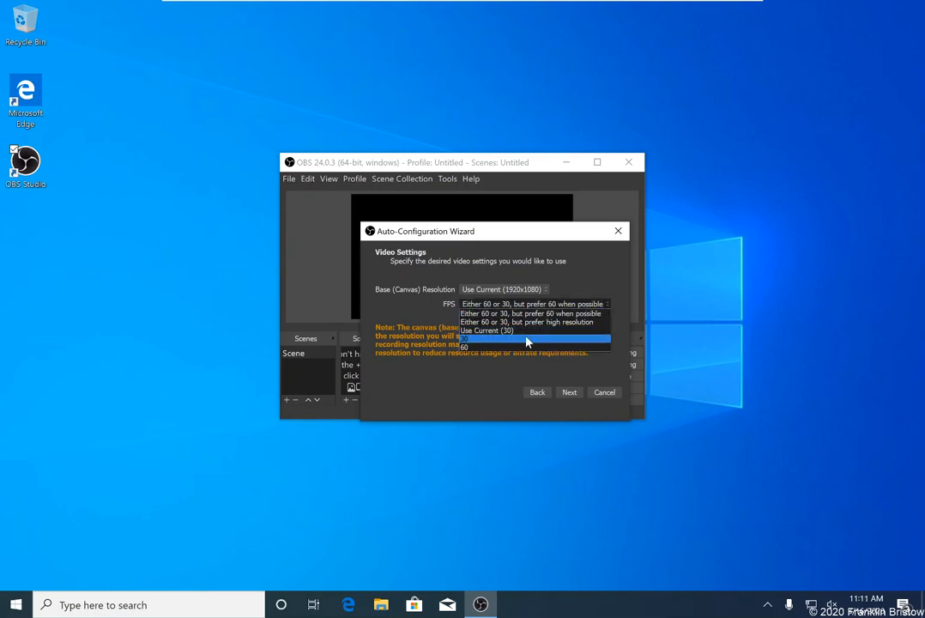
click(487, 329)
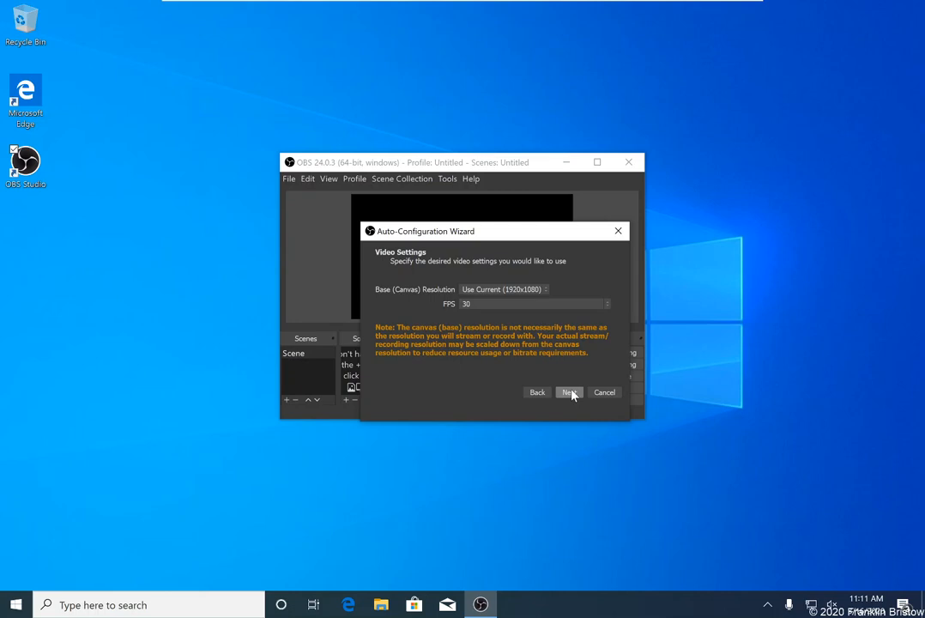
click(570, 391)
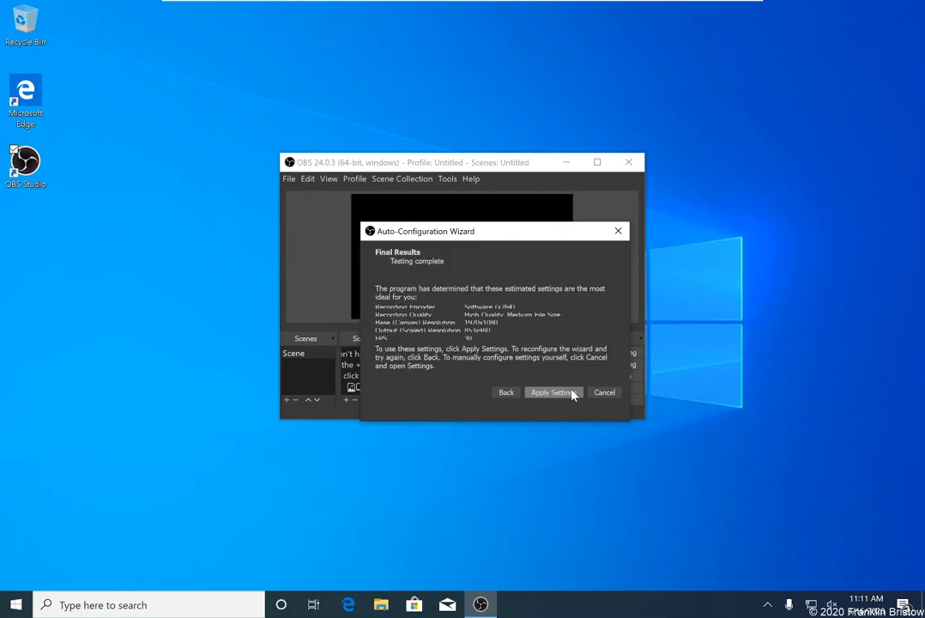
mouse_move(629, 422)
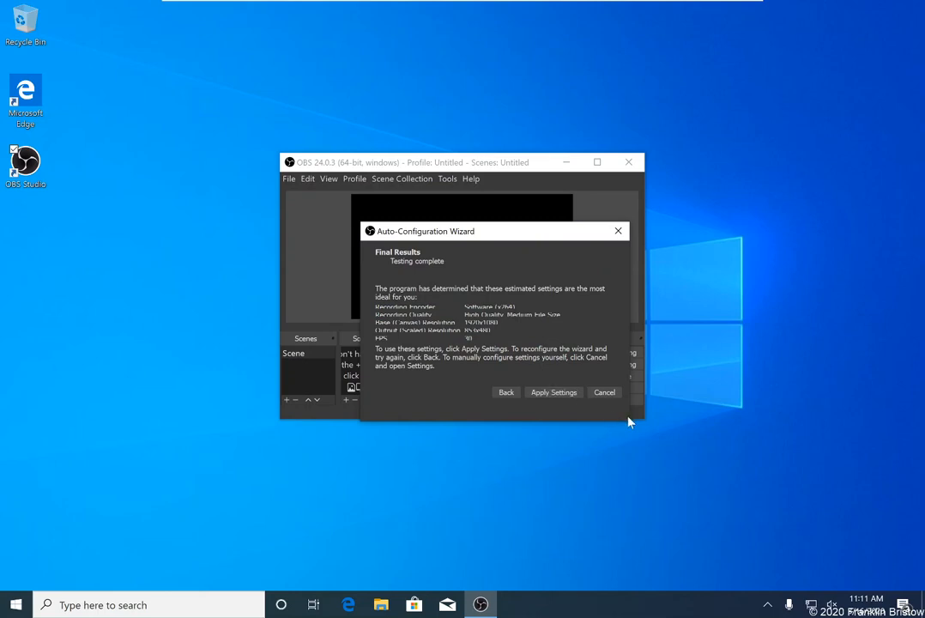
mouse_move(631, 422)
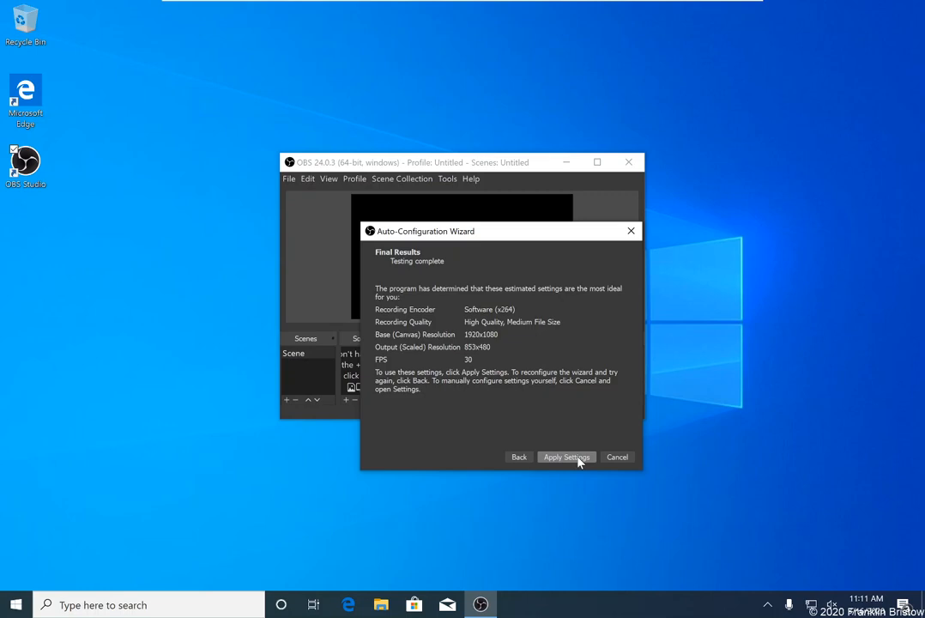
Apply the wizard's recommended x264, 1920x1080, 30 fps recording settings
click(566, 456)
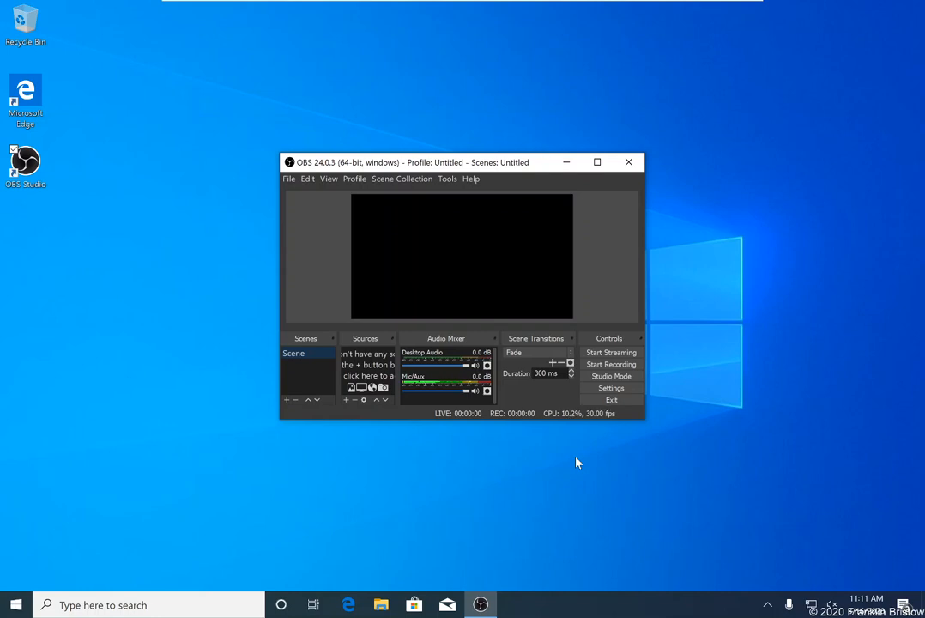
mouse_move(565, 460)
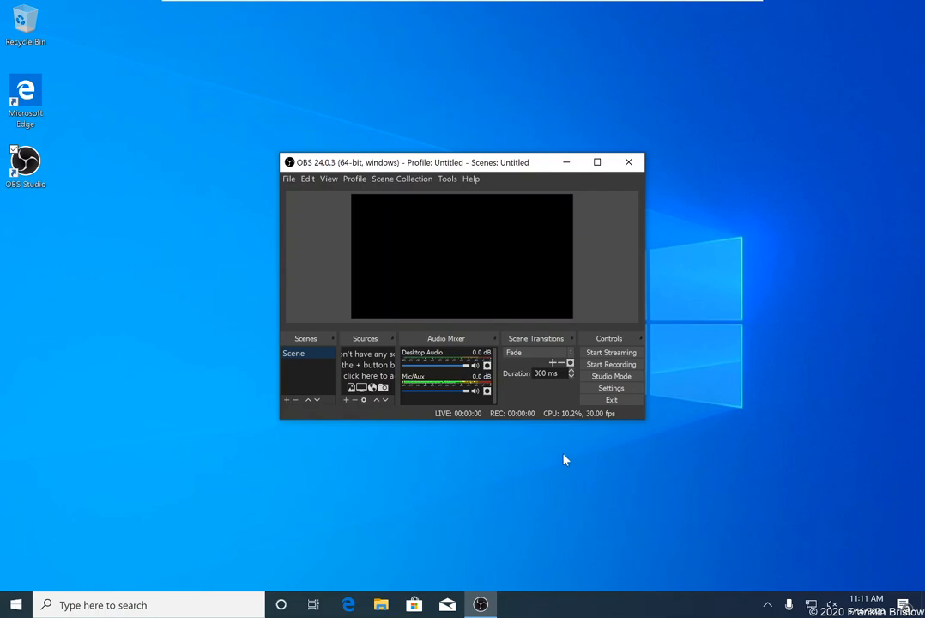
mouse_move(308, 352)
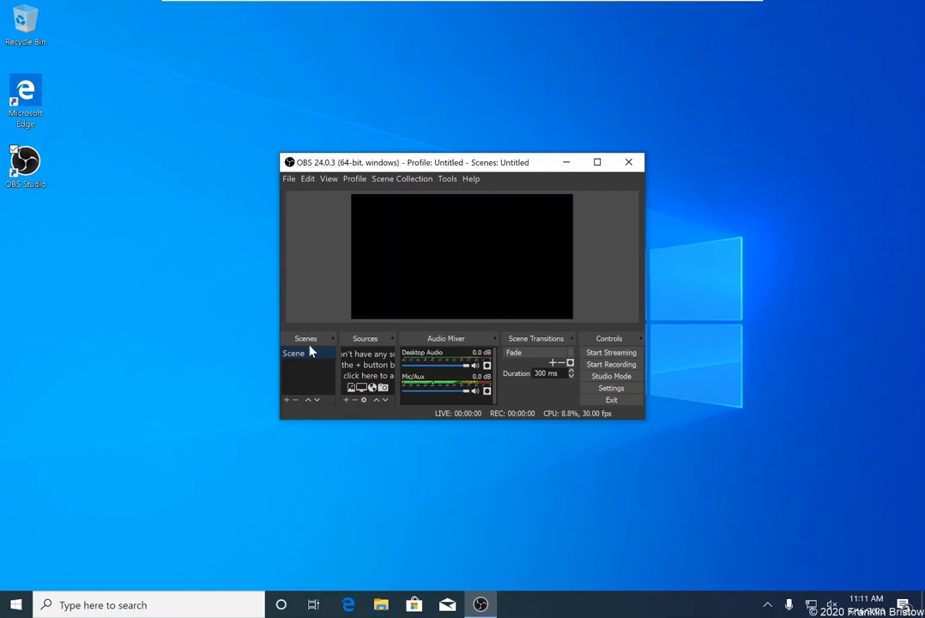
mouse_move(333, 343)
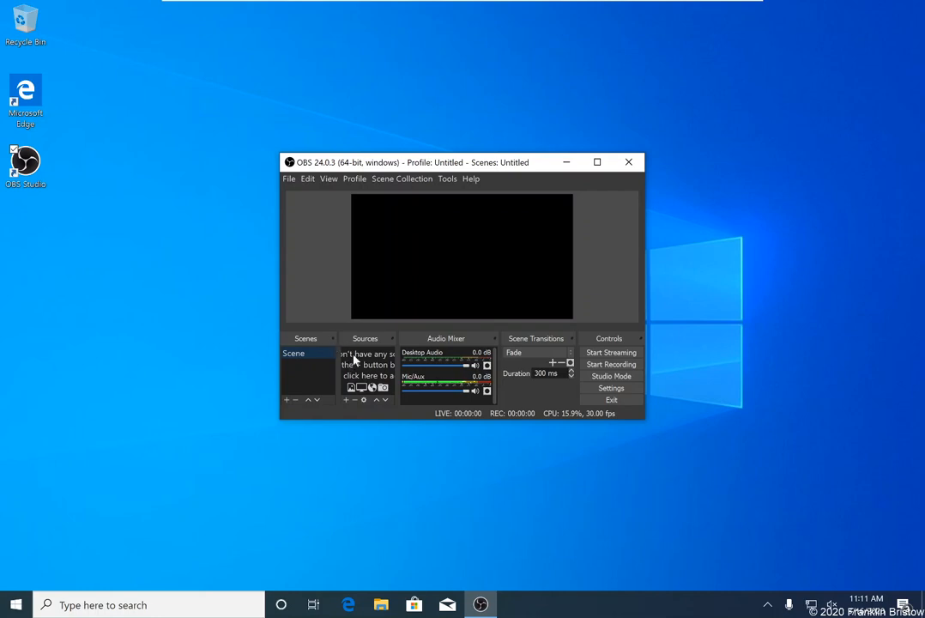
mouse_move(347, 410)
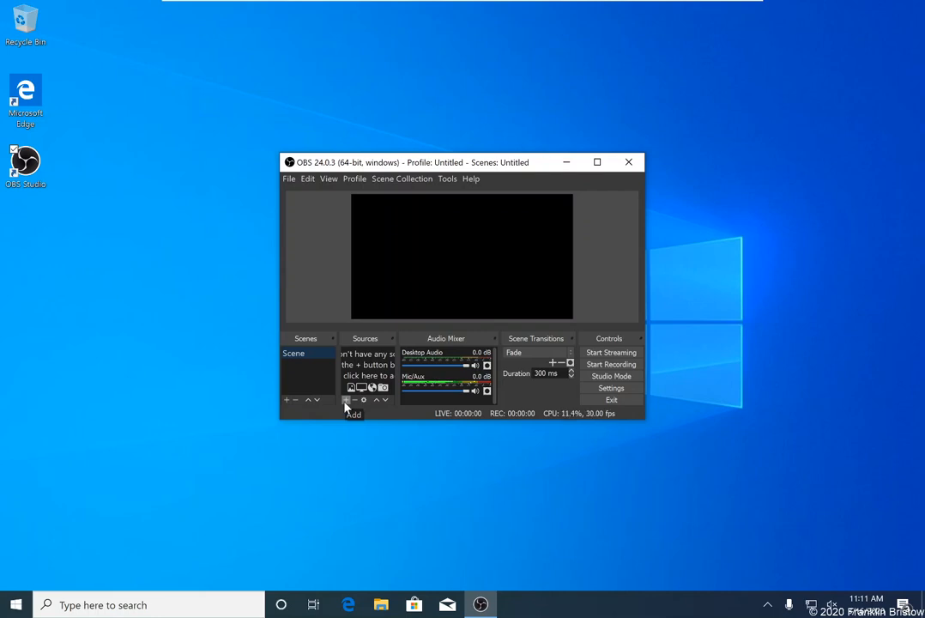
Create a new Display Capture source for the 2736x1824 screen and review its properties
click(346, 400)
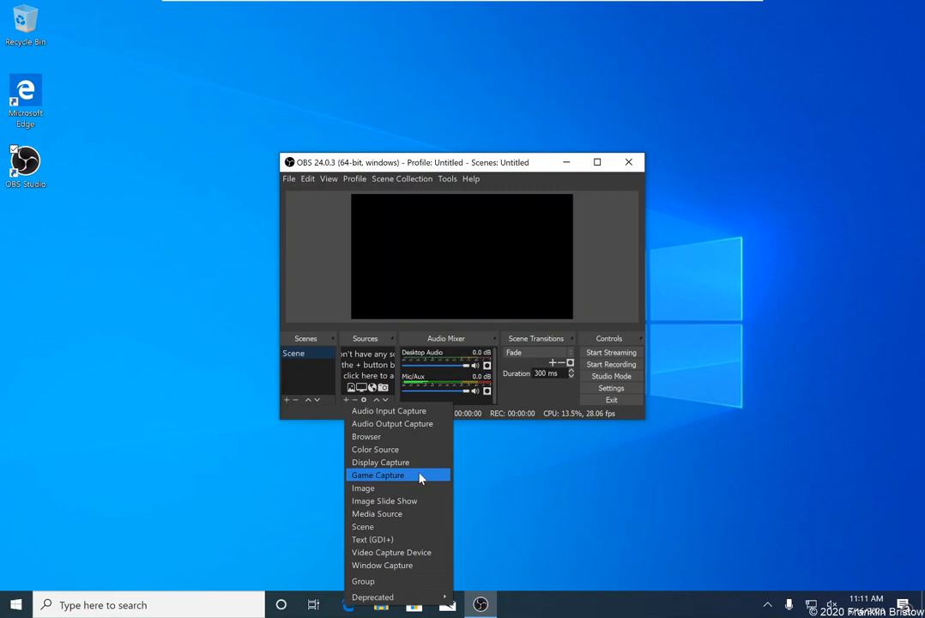
click(381, 461)
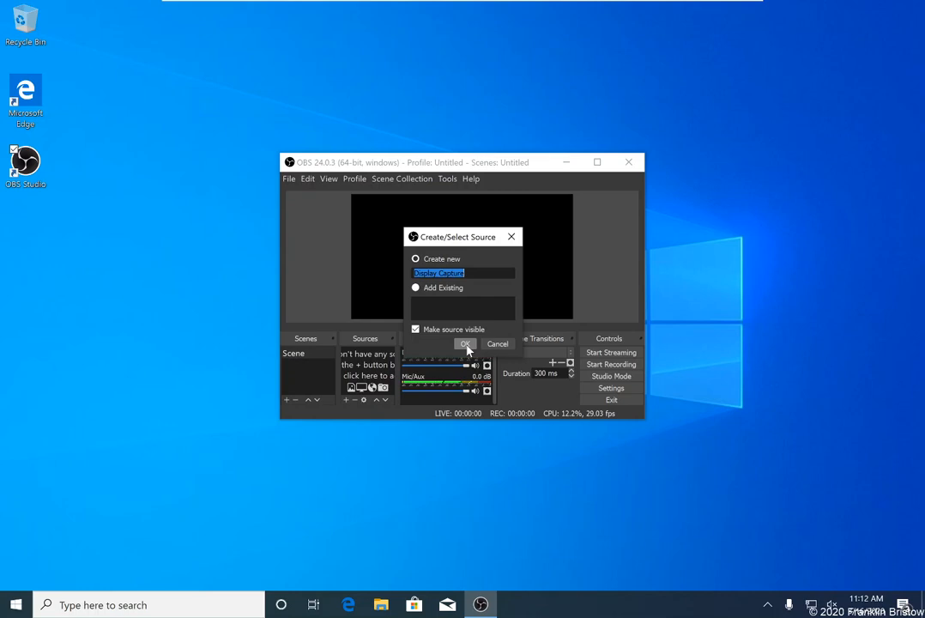
click(465, 344)
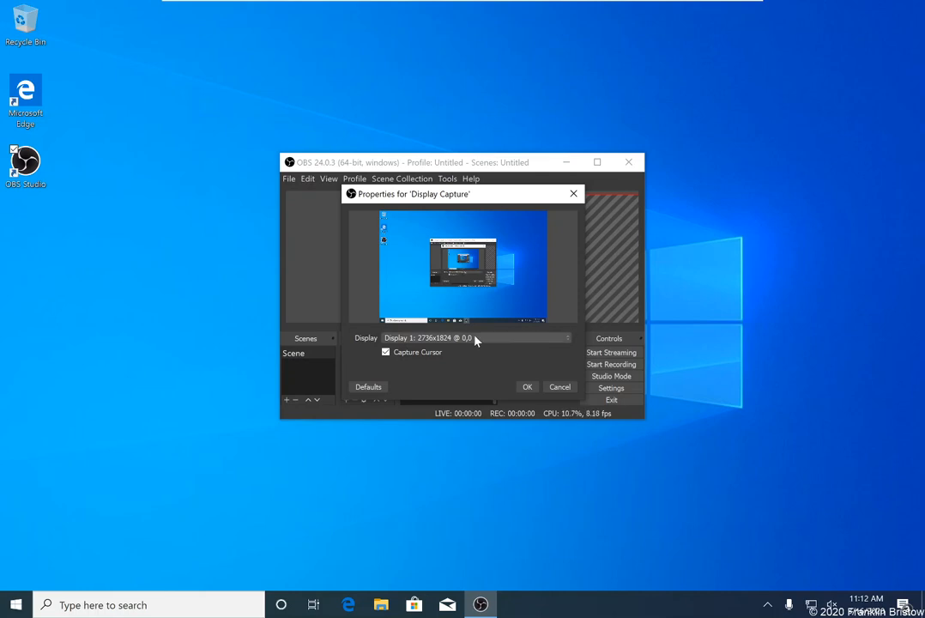
click(384, 352)
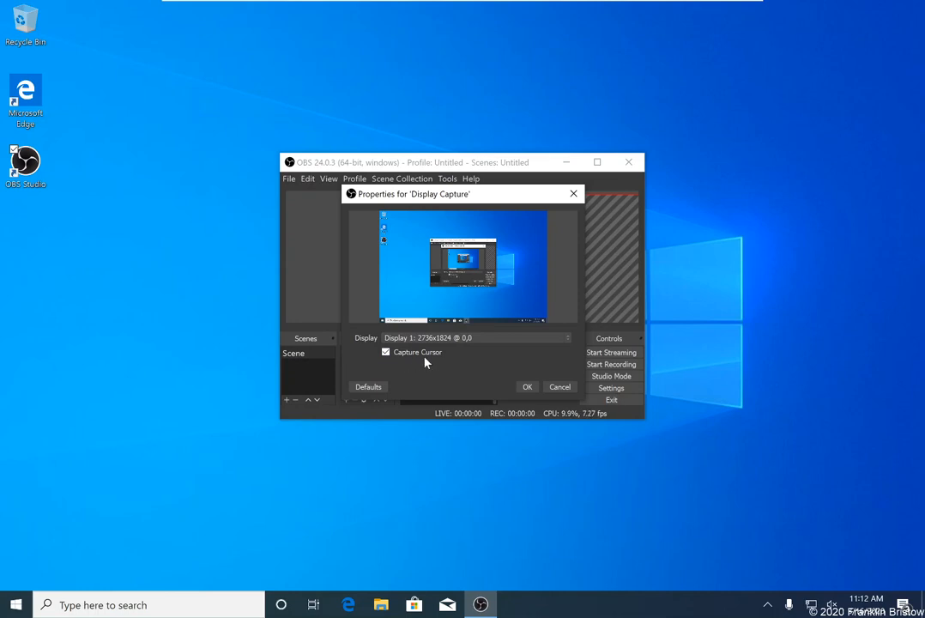
mouse_move(510, 389)
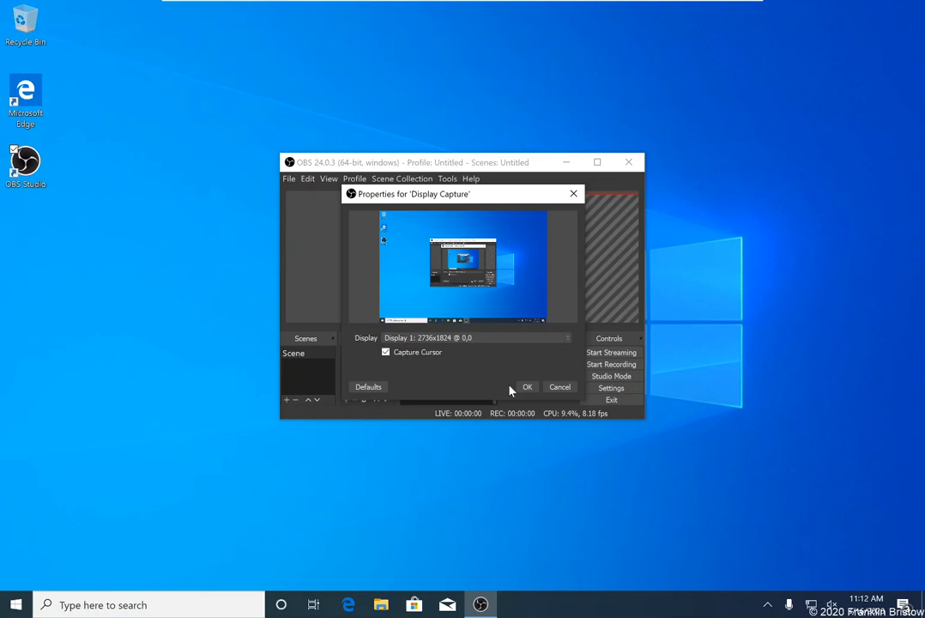
Confirm the Display Capture settings and maximize the OBS window
click(528, 387)
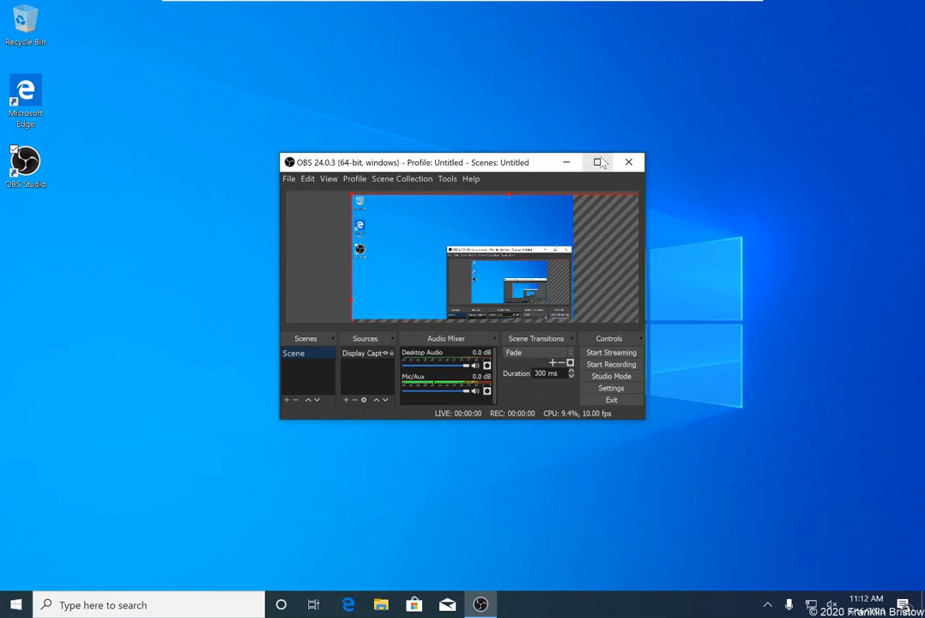
click(597, 161)
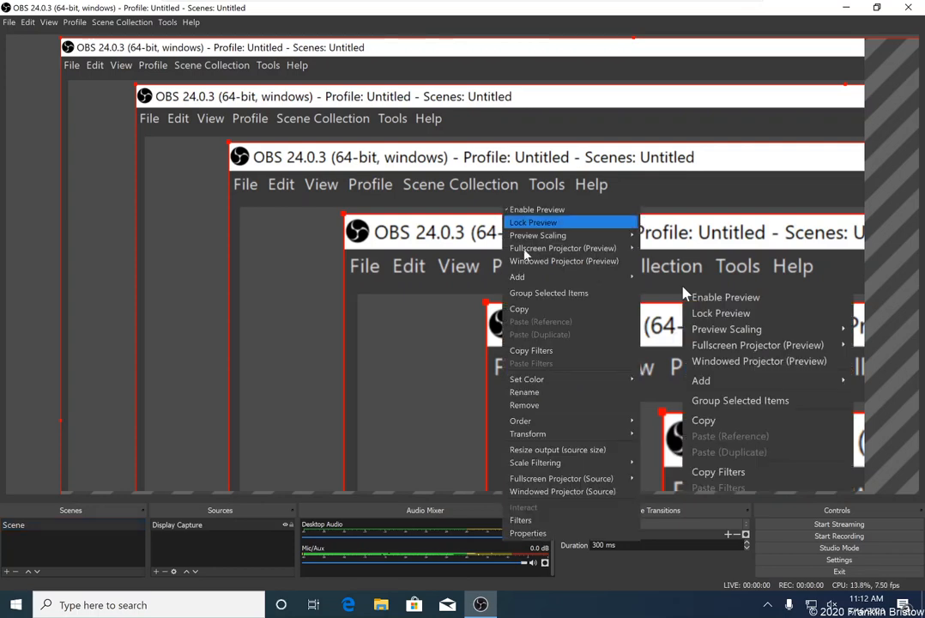
mouse_move(558, 449)
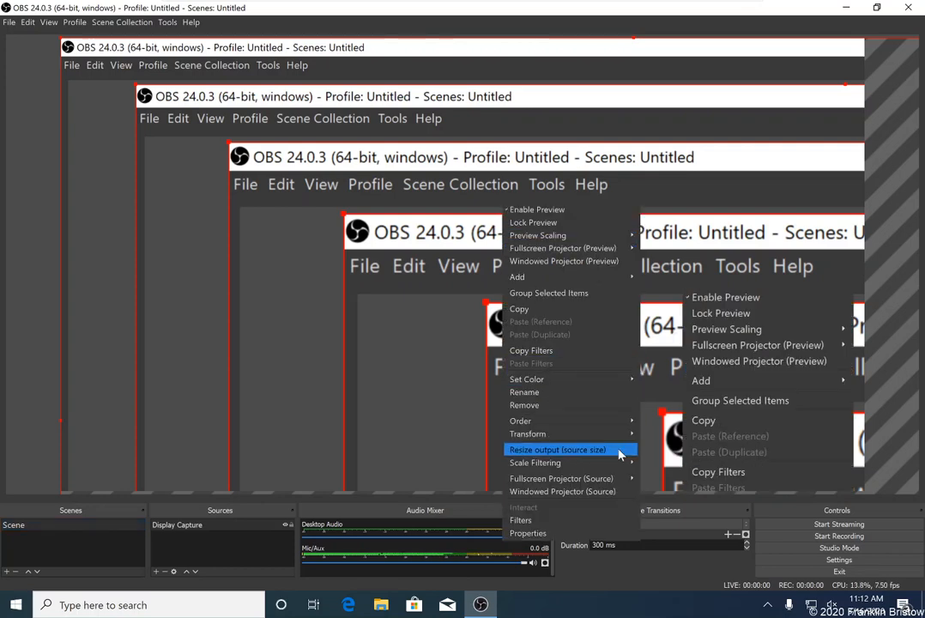
Resize the canvas and output resolution to match the display capture source size
click(556, 450)
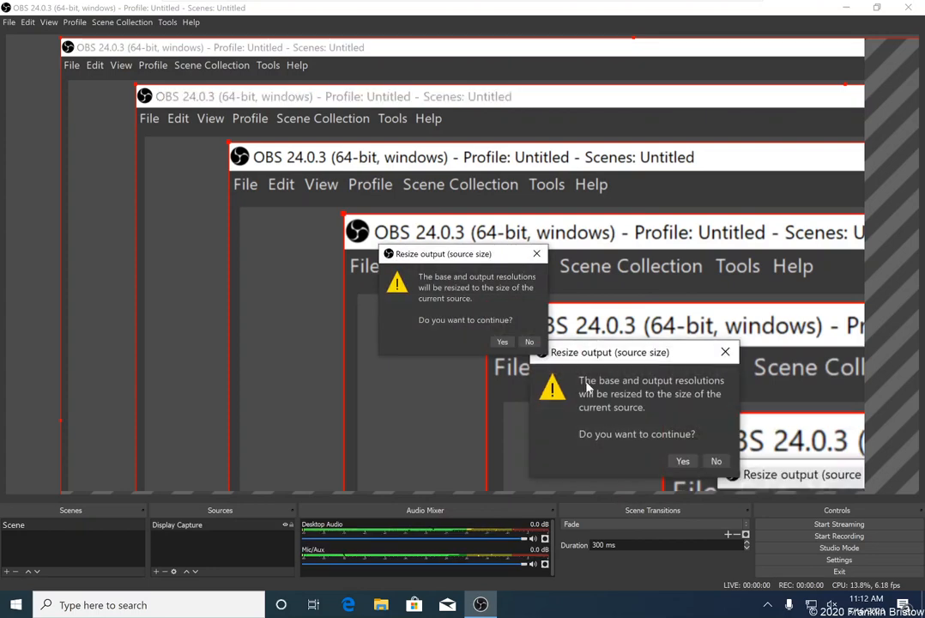
mouse_move(673, 420)
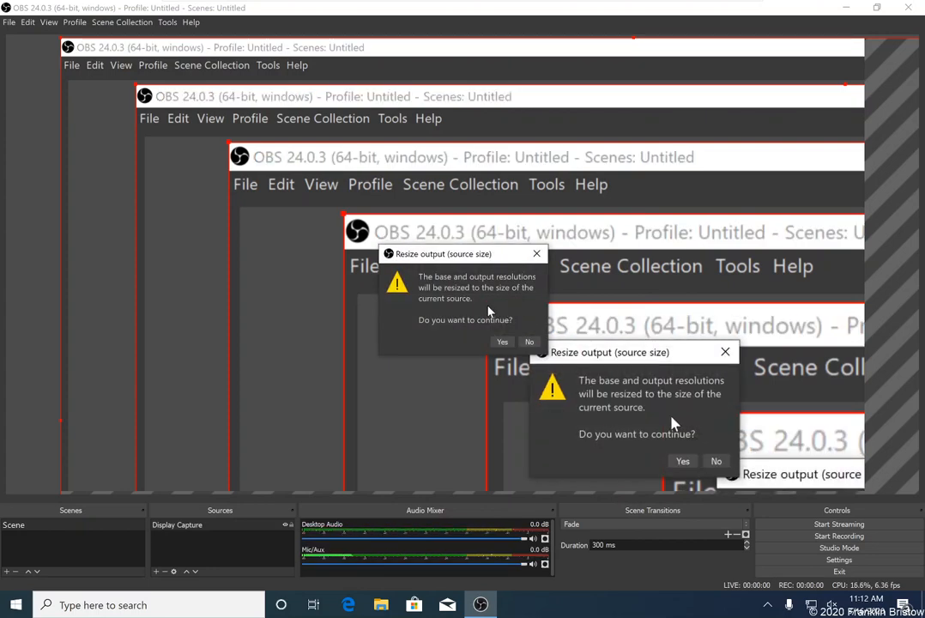
mouse_move(664, 442)
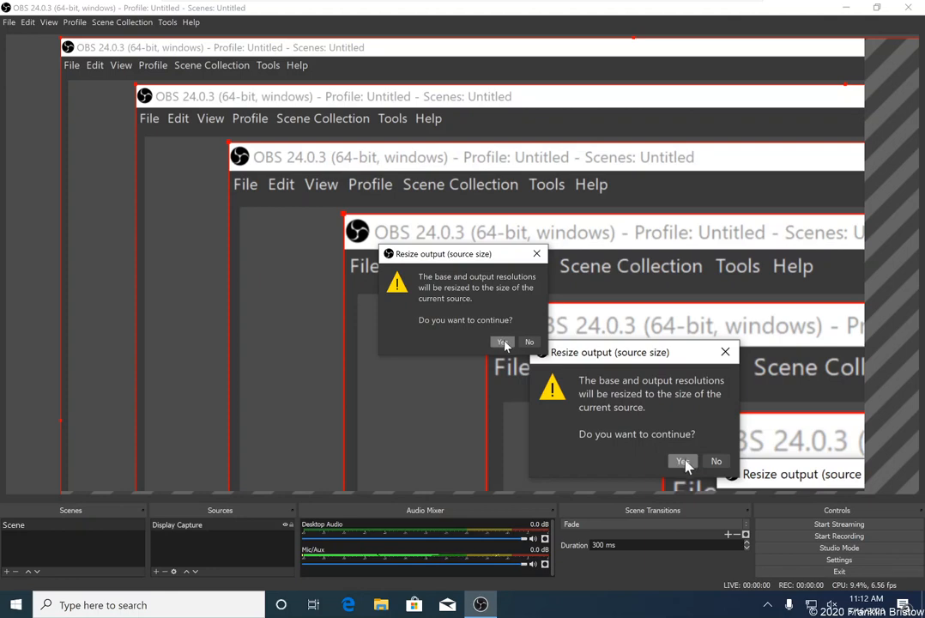
click(501, 341)
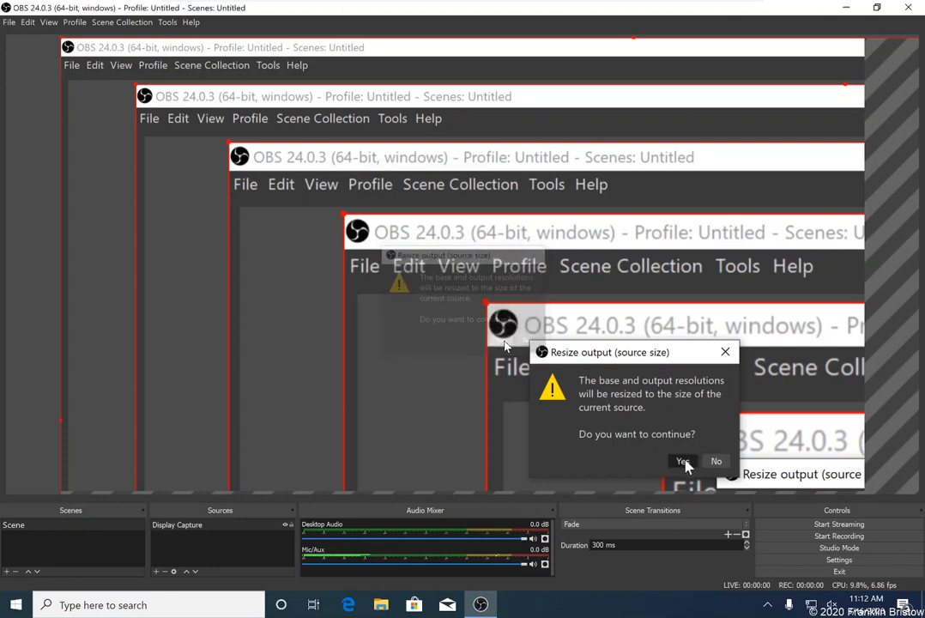
click(683, 460)
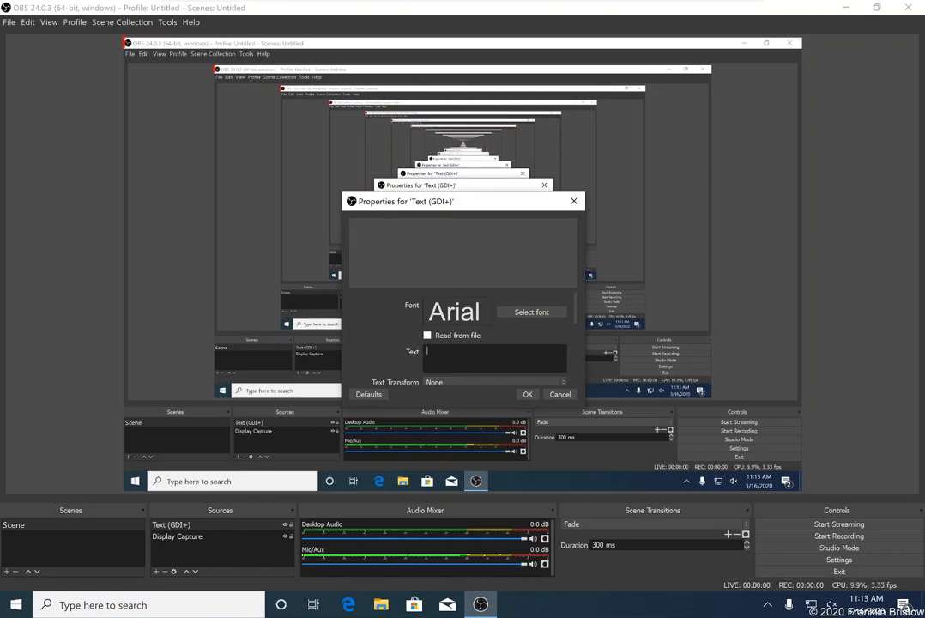
Enter the text overlay content: a Copyright 2020 notice with the name Franlin
text(Copyright 2020)
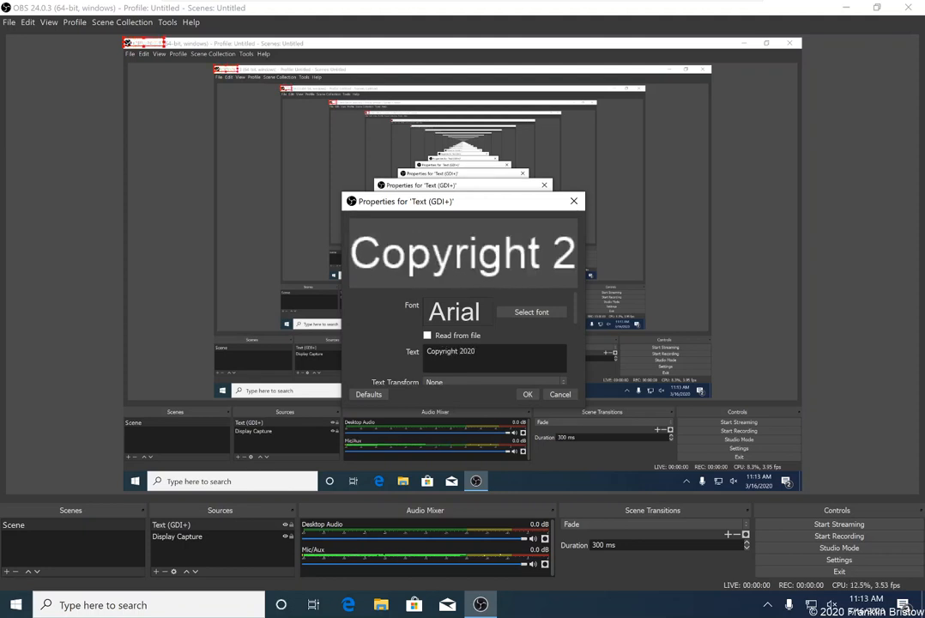
text(Franlin Bristow)
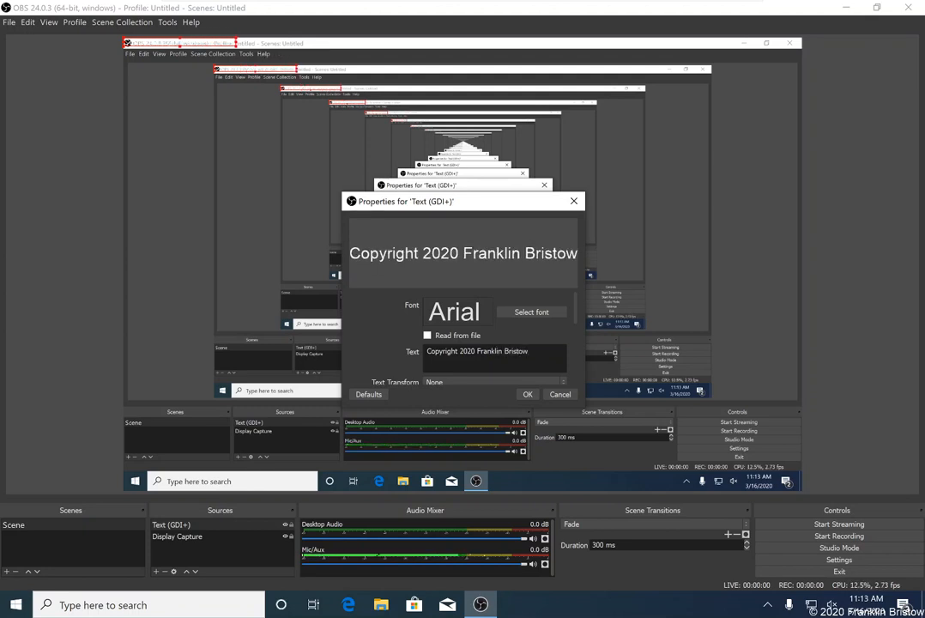
mouse_move(526, 322)
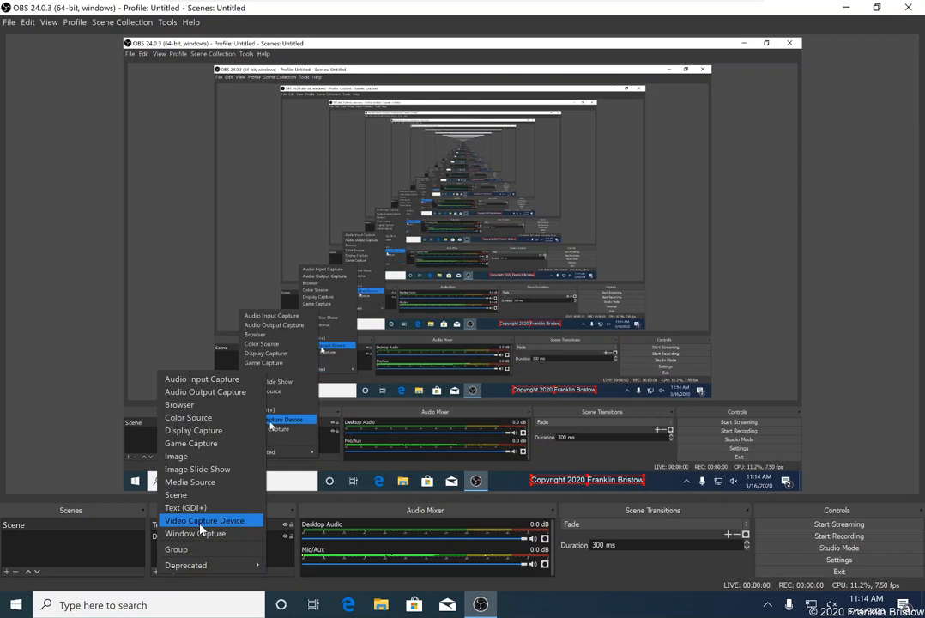
Add a Video Capture Device webcam source to the scene with default settings
click(204, 520)
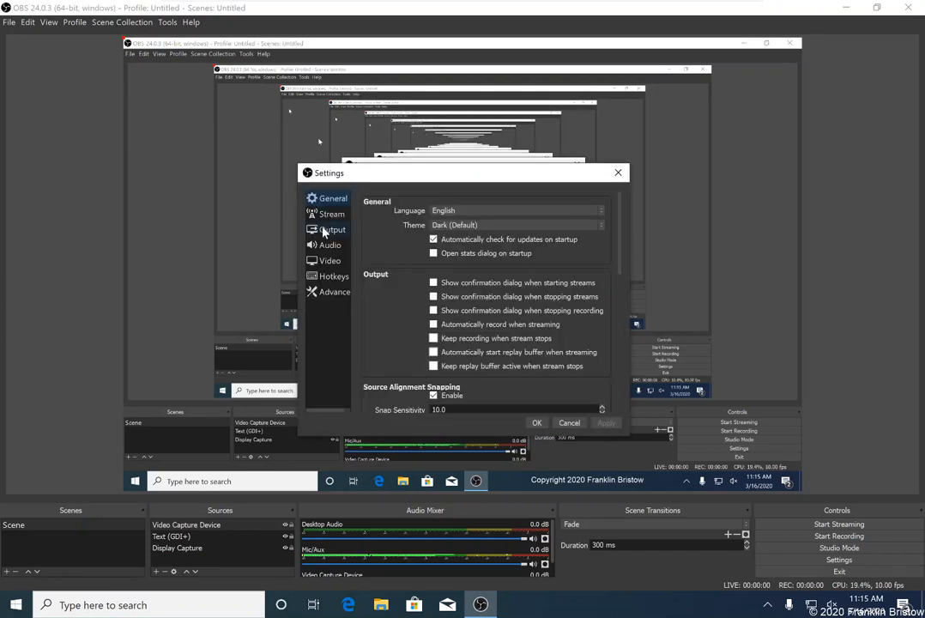
Set the Output recording format to mp4, keeping the Videos folder recording path
click(333, 230)
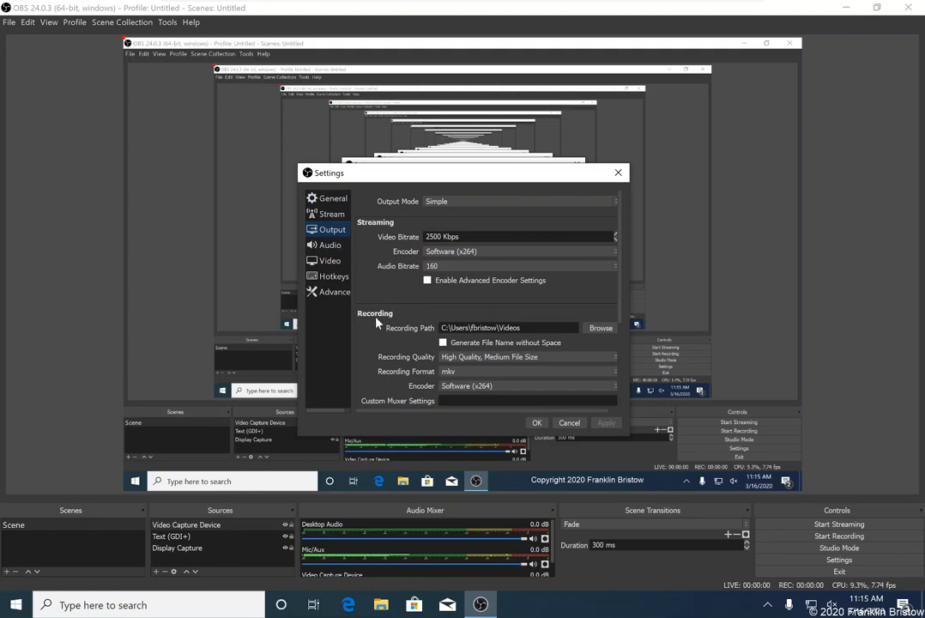
mouse_move(422, 333)
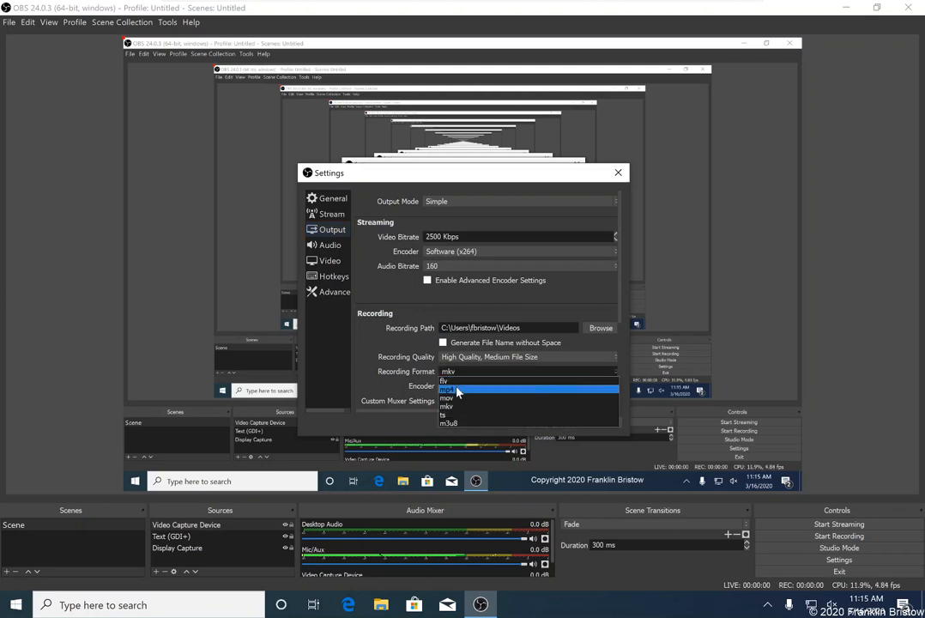
click(446, 388)
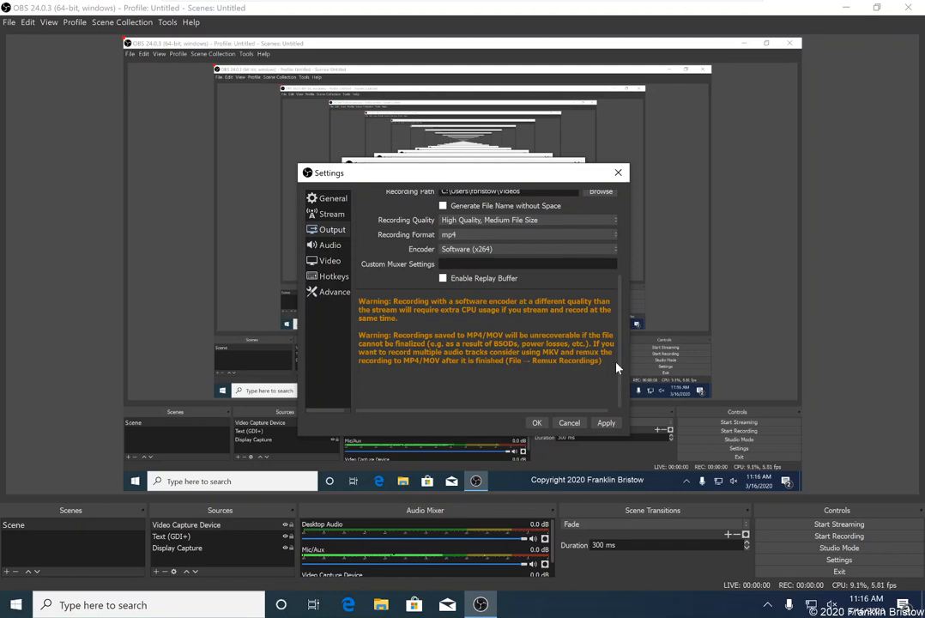
mouse_move(583, 367)
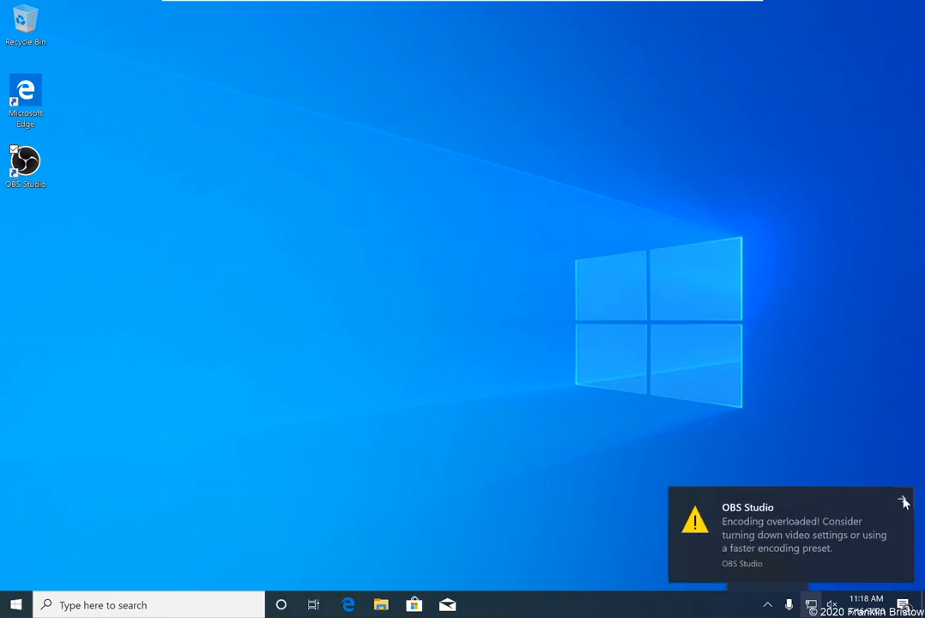
mouse_move(902, 501)
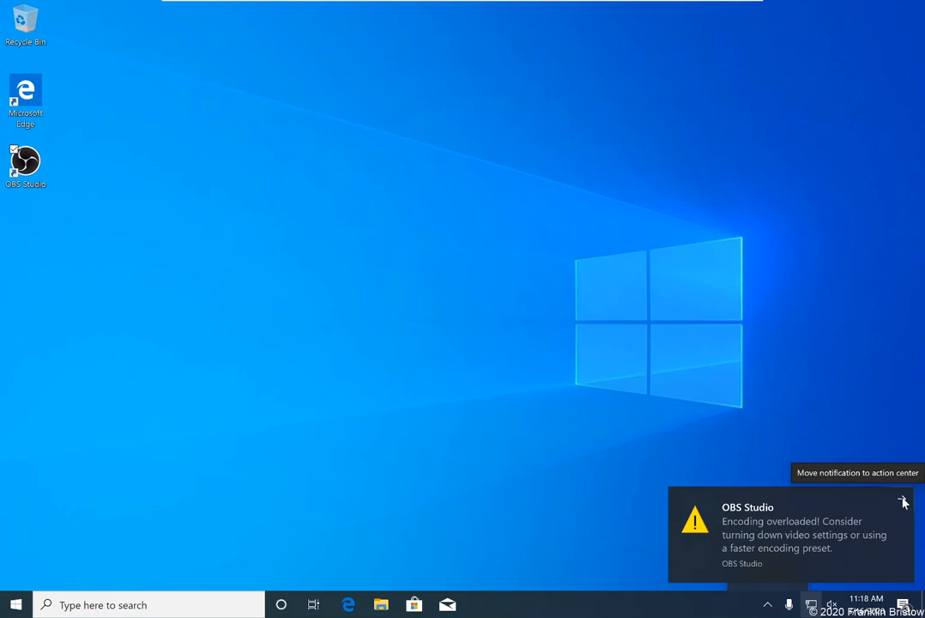
Dismiss the encoding-overloaded warning and stop the recording from the OBS tray icon
click(903, 501)
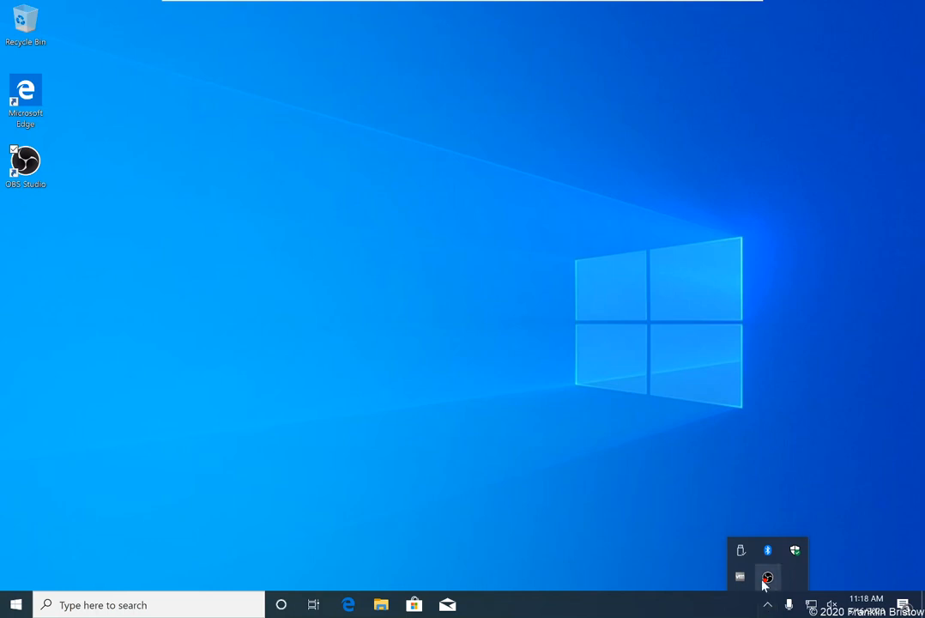
right_click(767, 576)
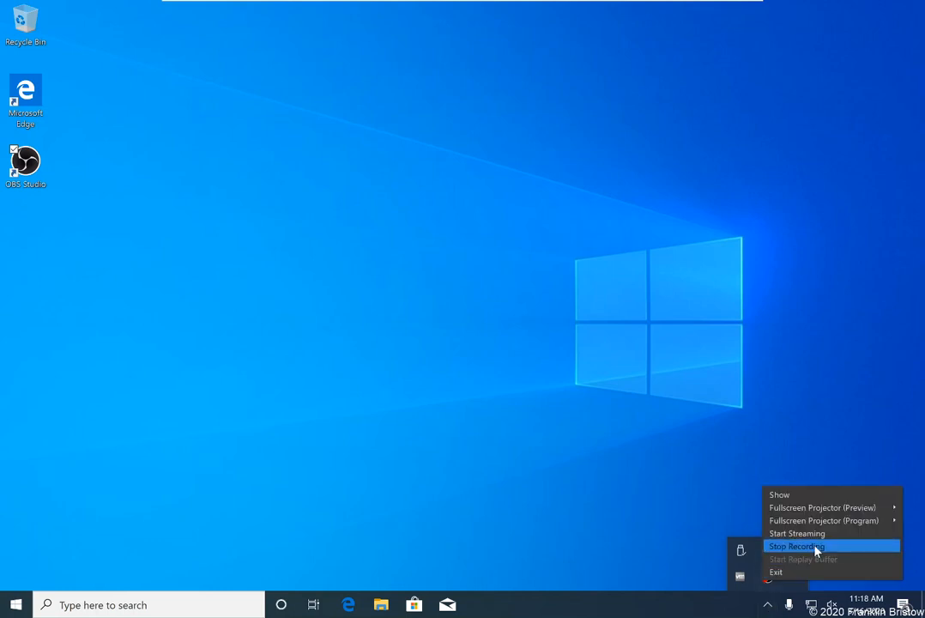
click(794, 545)
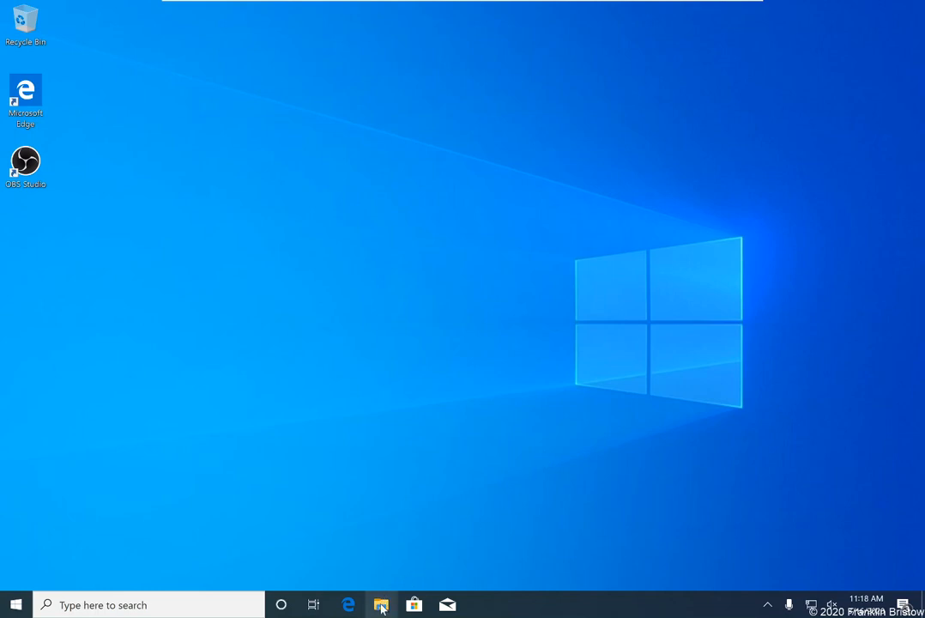
mouse_move(553, 544)
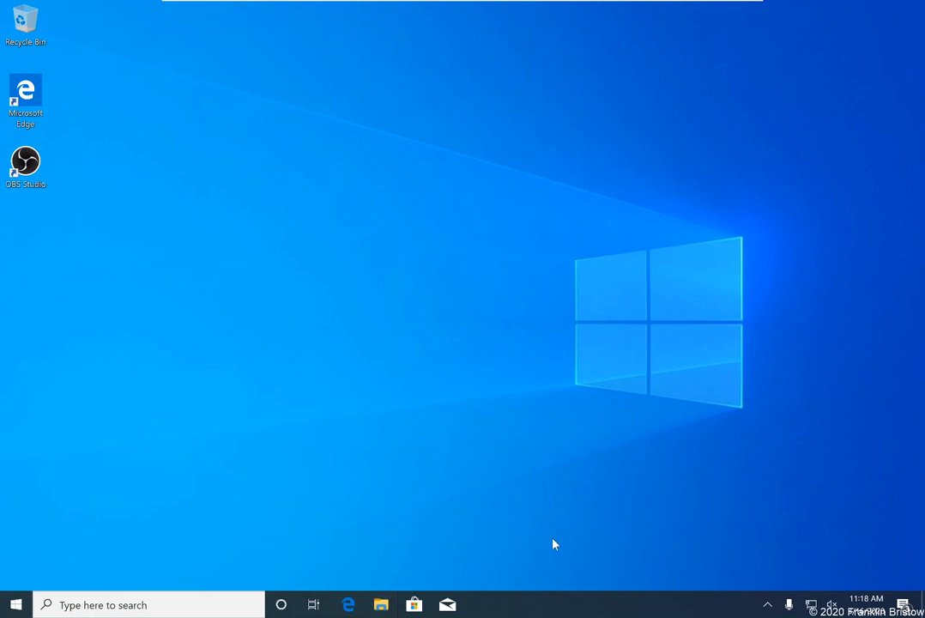
Browse to the Videos folder showing the two date-stamped OBS recording files
click(381, 604)
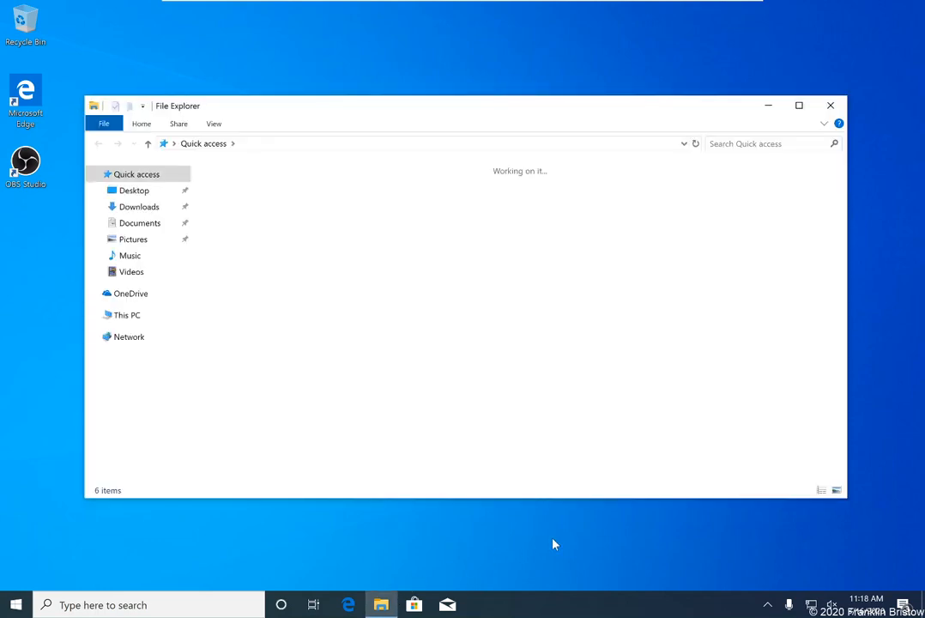
click(130, 271)
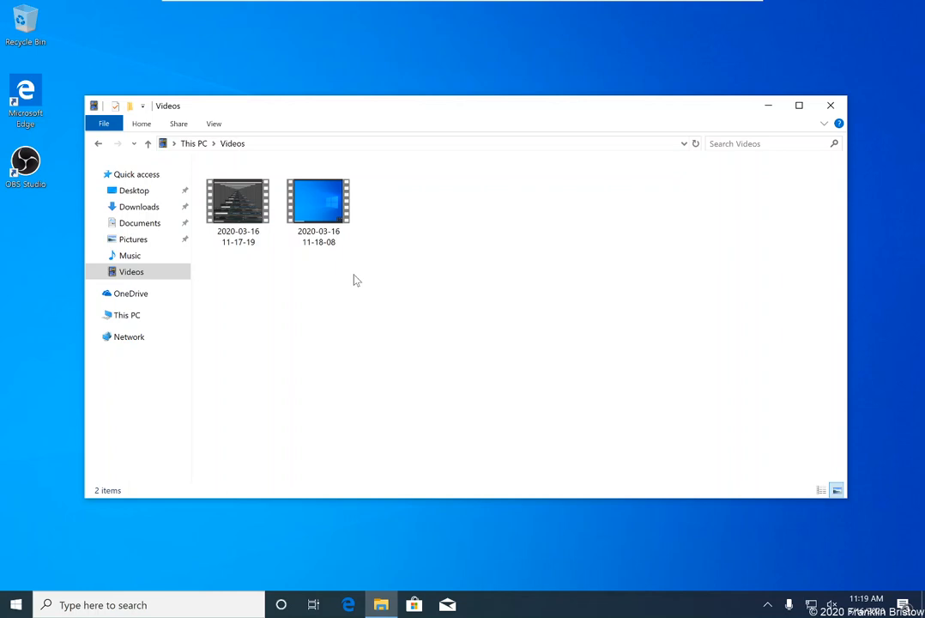
mouse_move(374, 317)
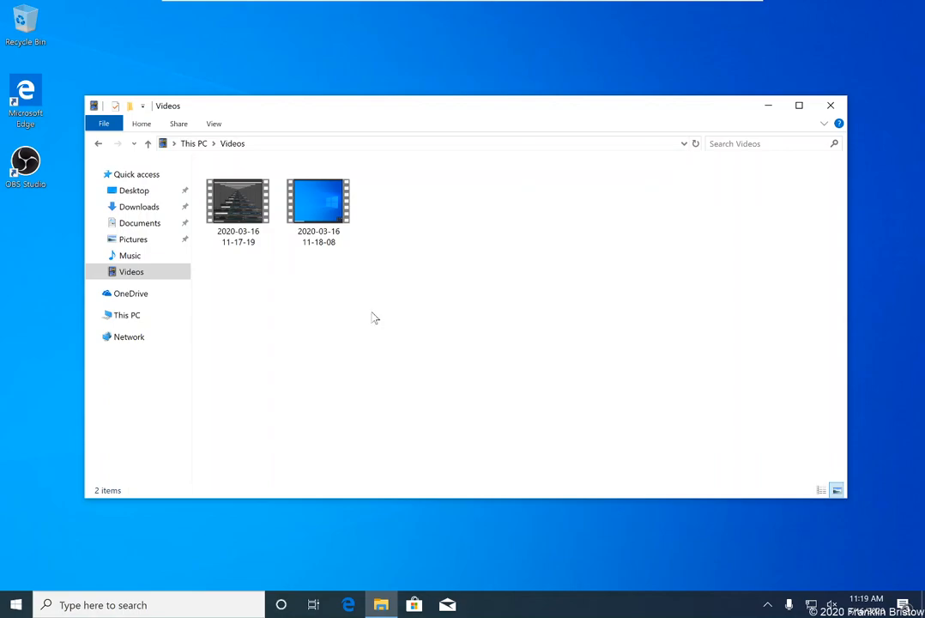